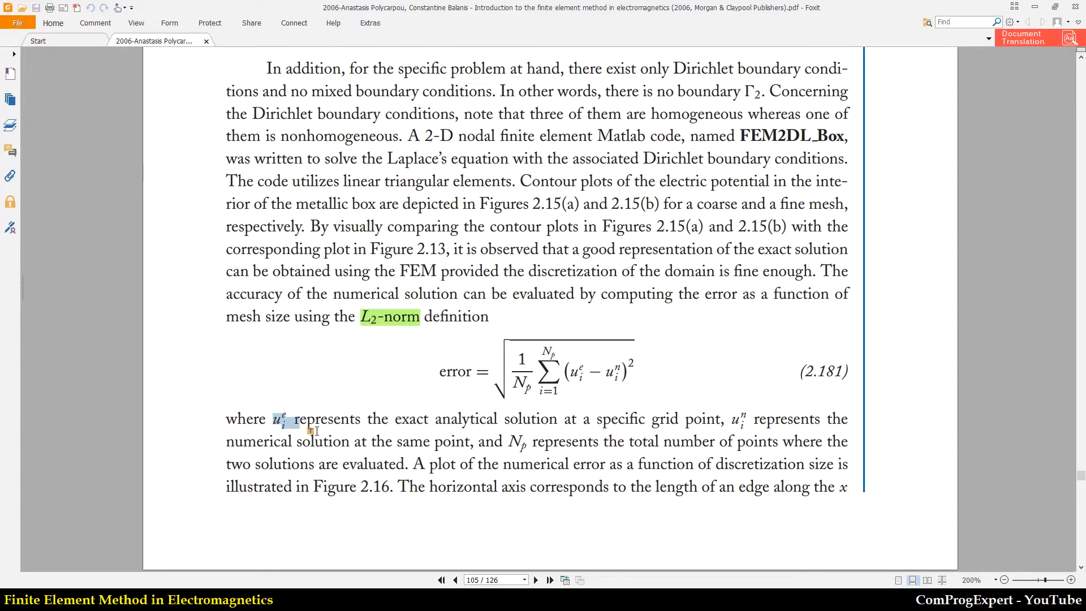
# Step: Highlight in green the phrase after 'where' defining u_i^e as the exact analytical solution
pyautogui.moveTo(297, 419); pyautogui.dragTo(561, 419)
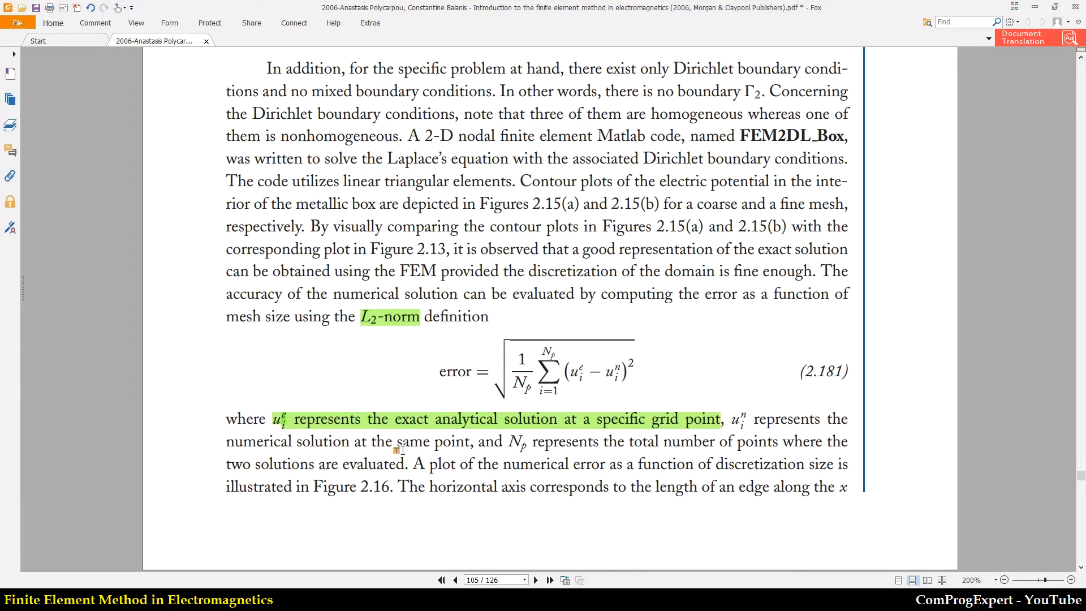
pyautogui.moveTo(496, 408)
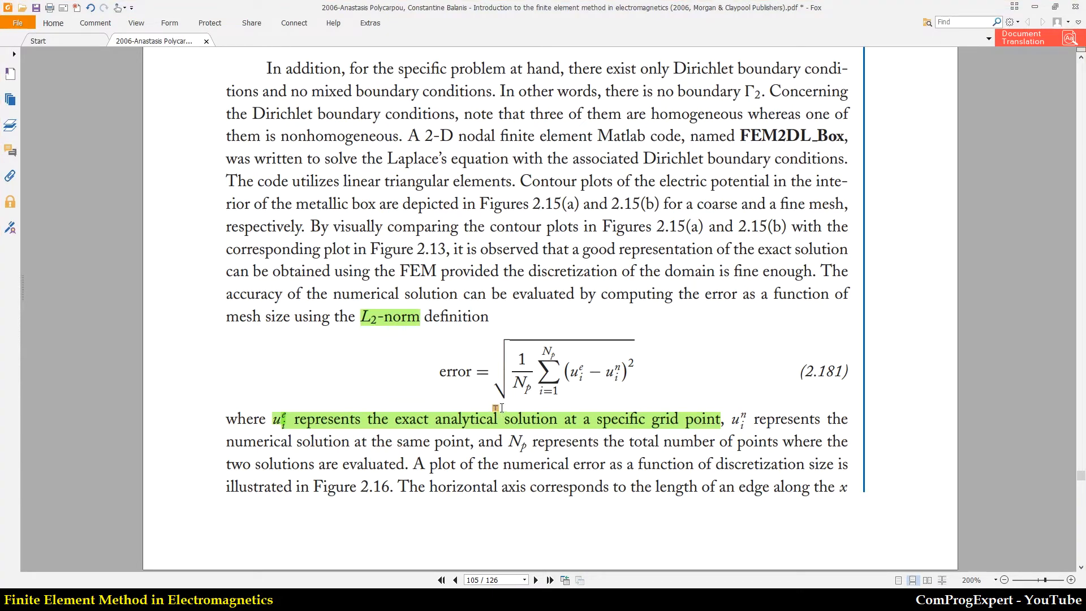
pyautogui.moveTo(656, 333)
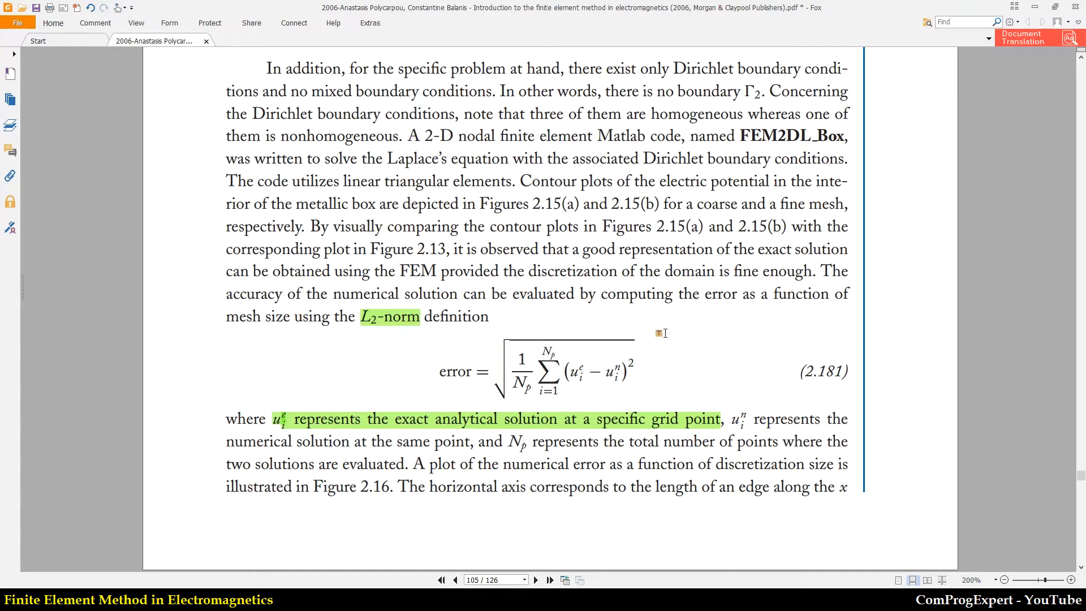
pyautogui.moveTo(690, 397)
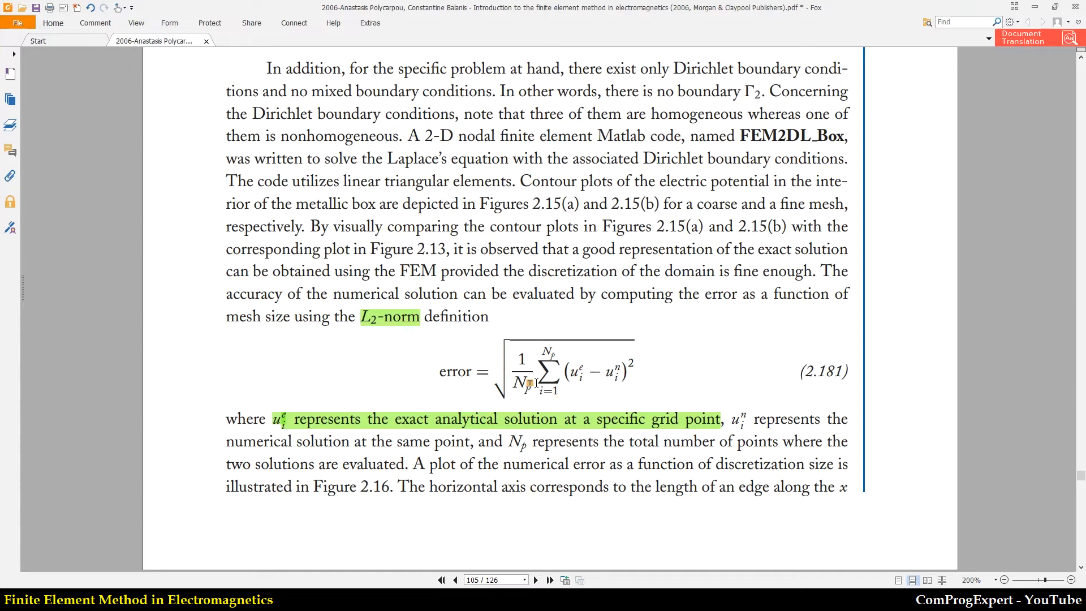
pyautogui.moveTo(591, 388)
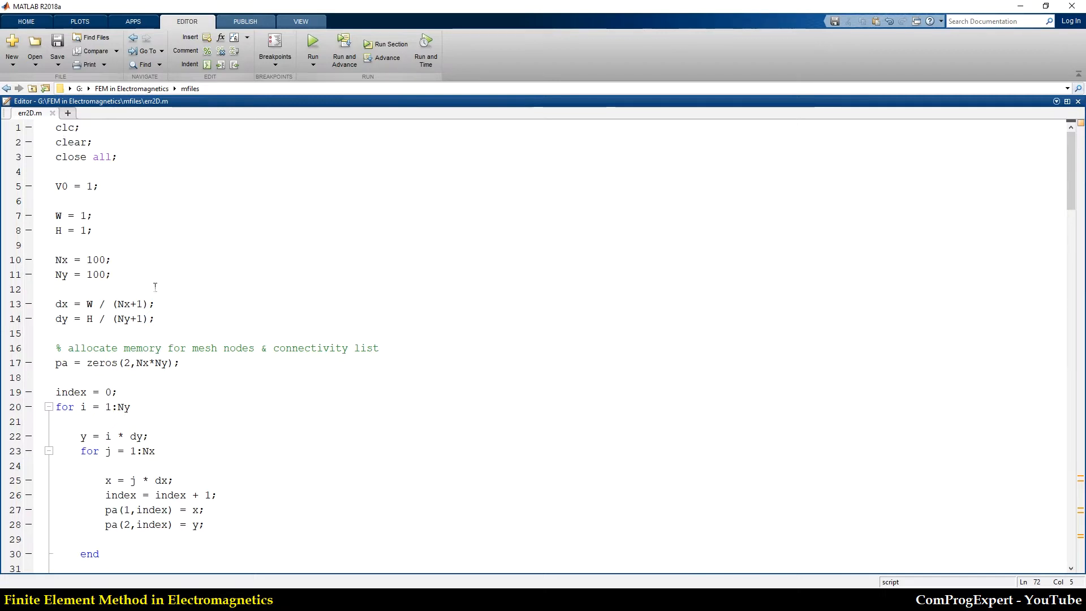
# Step: Review err2D.m and insert a blank line after the 'for N = 5:5:50' loop header
pyautogui.scroll(-3)
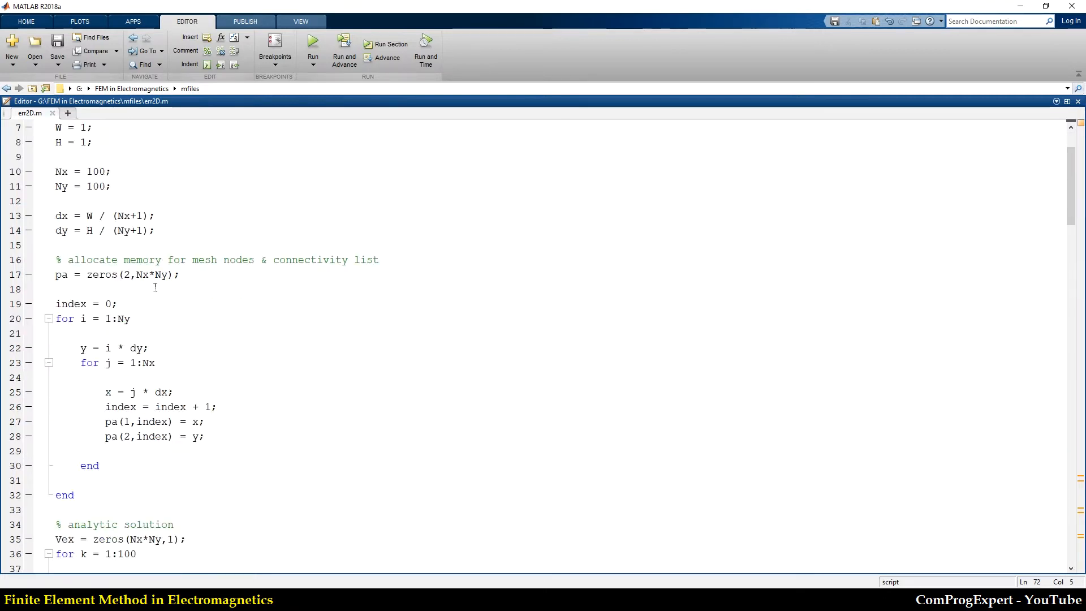
pyautogui.scroll(-3)
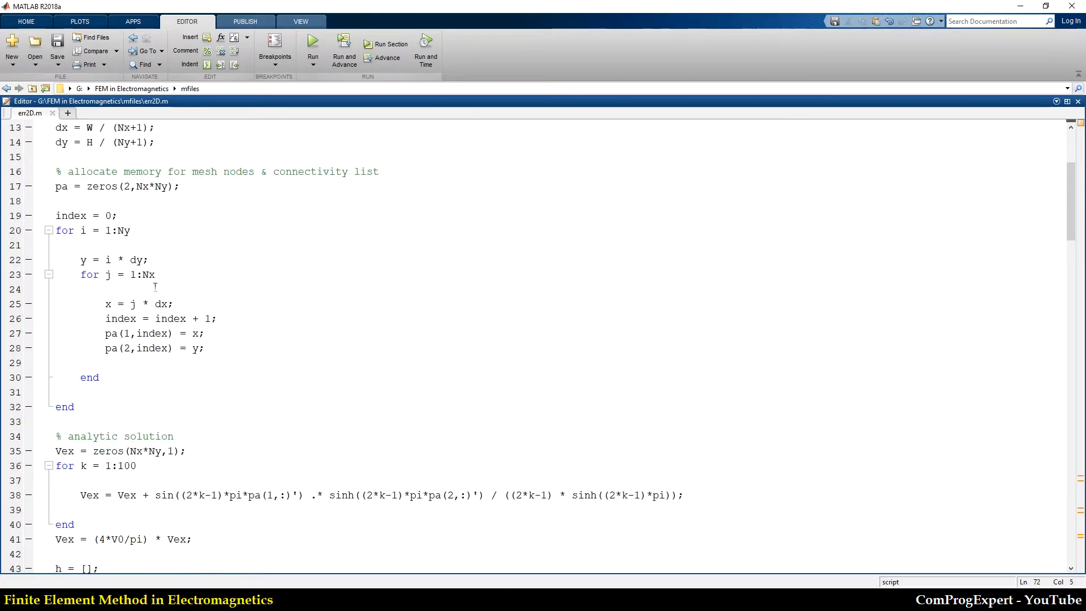
pyautogui.scroll(-3)
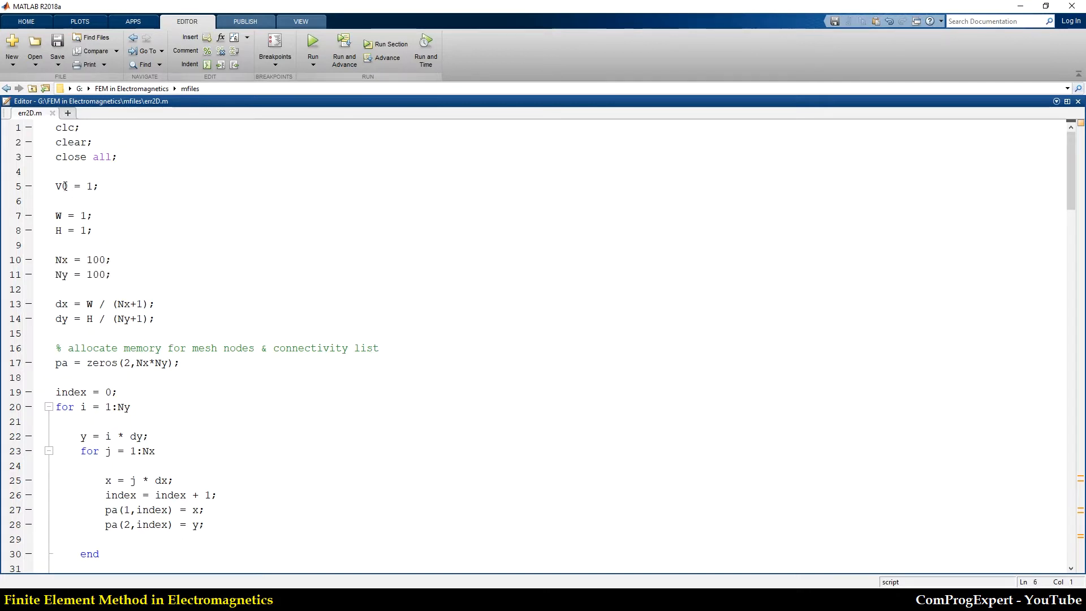
pyautogui.scroll(-3)
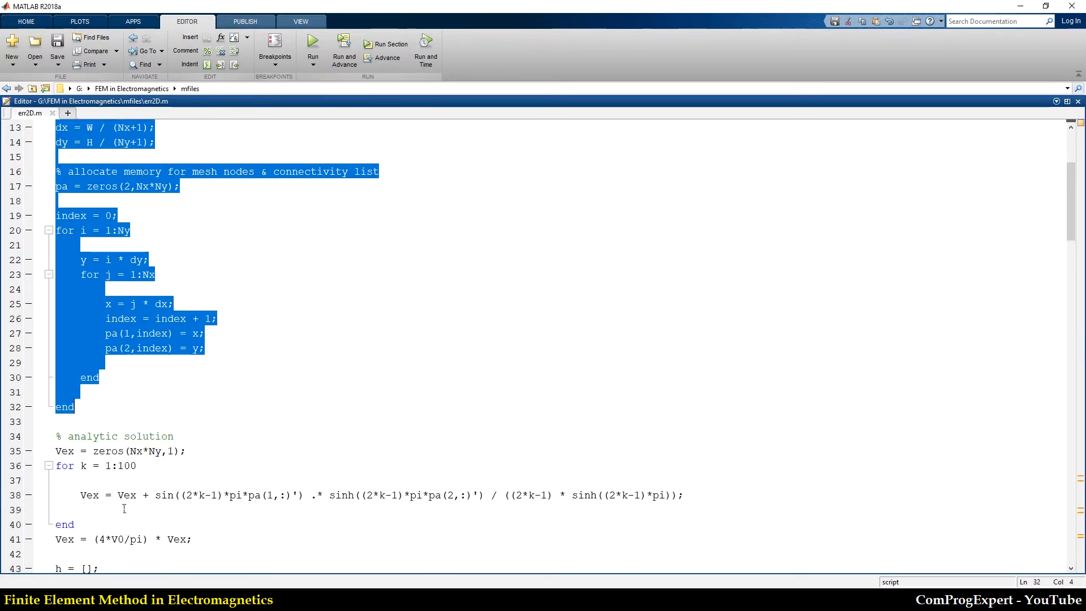
pyautogui.scroll(-3)
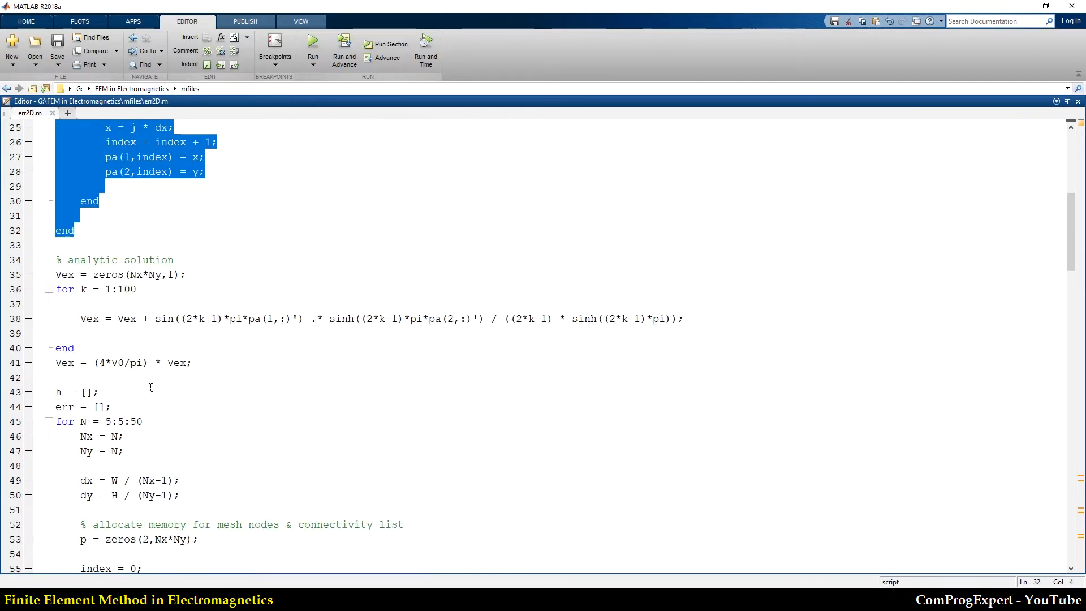
pyautogui.scroll(-3)
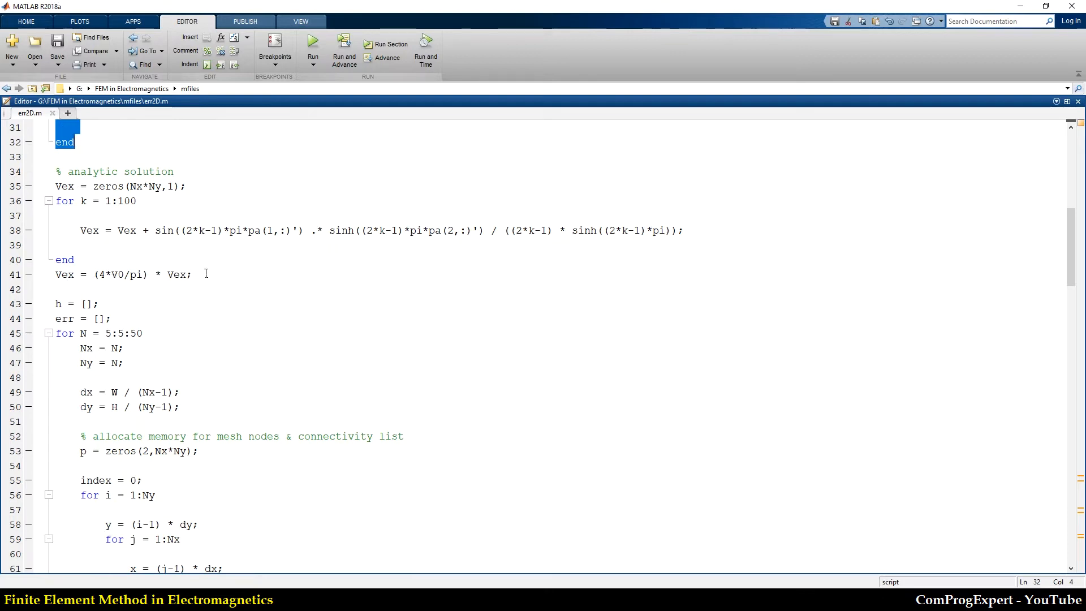
pyautogui.scroll(-3)
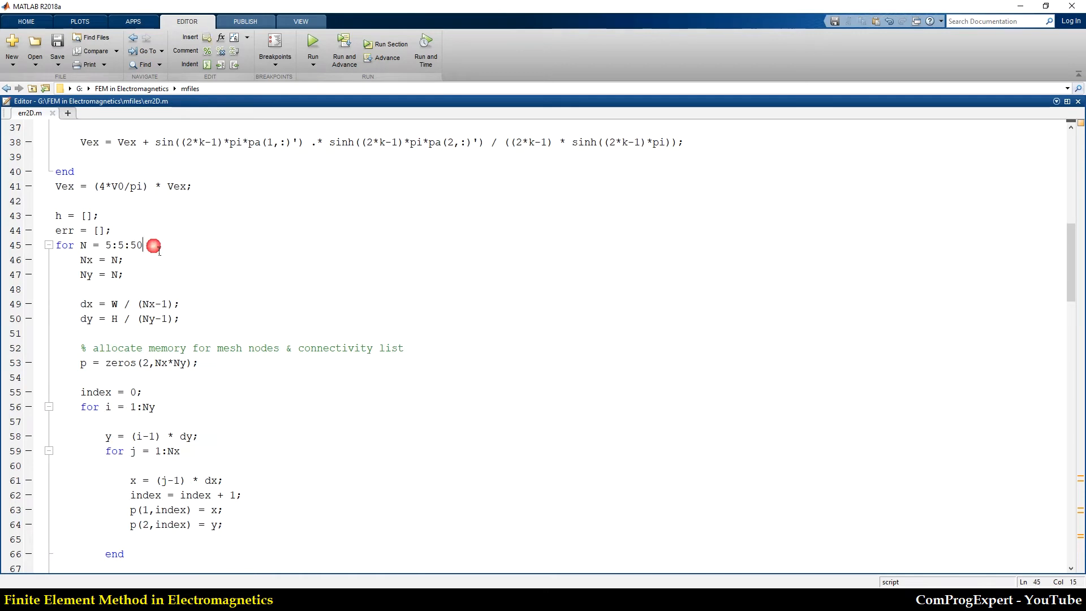
pyautogui.press('enter')
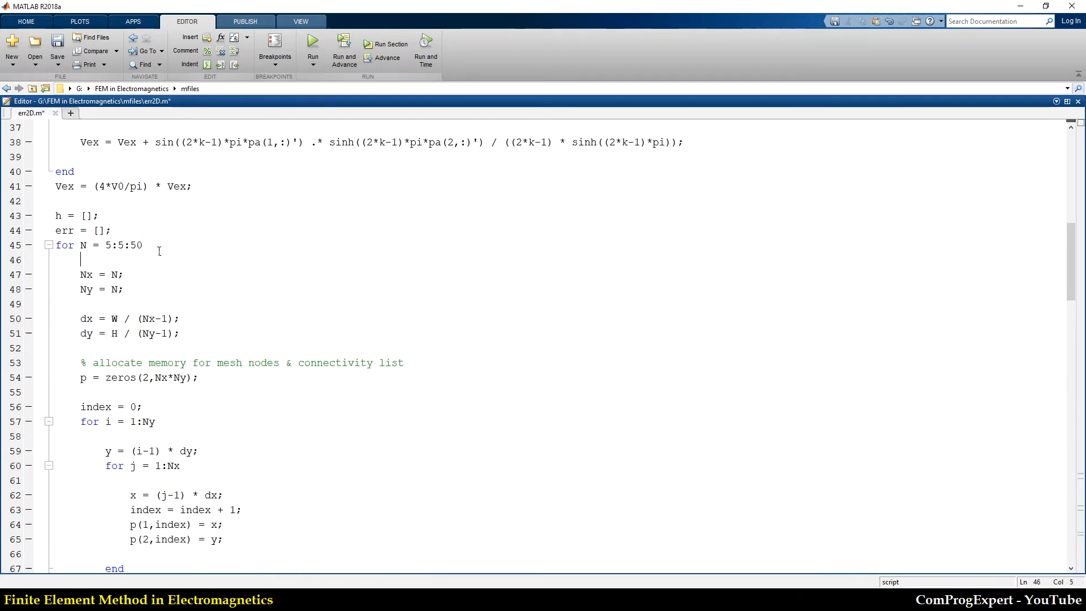
pyautogui.scroll(-3)
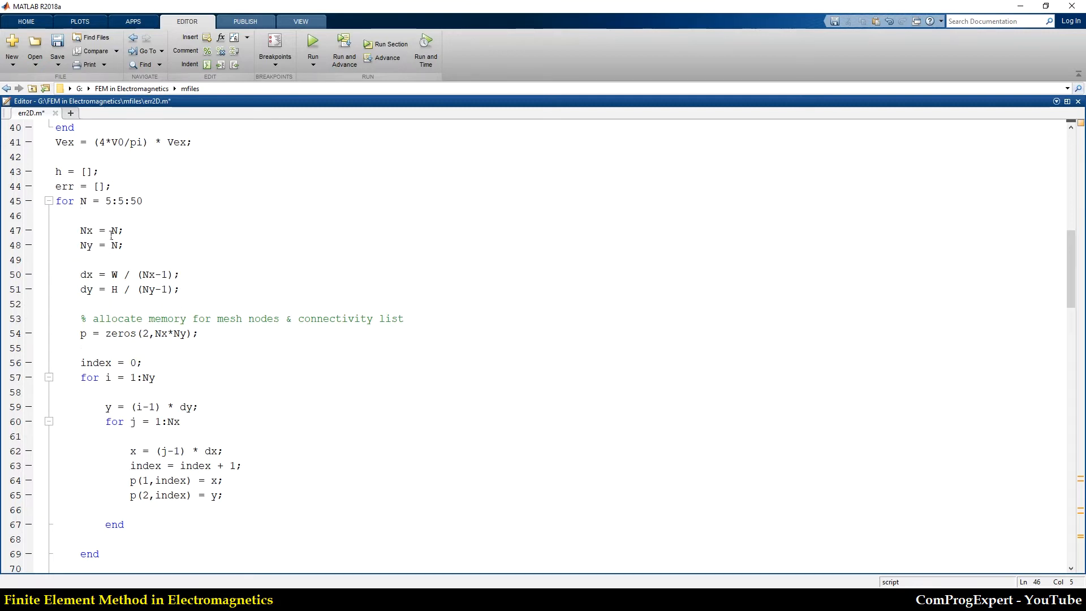
pyautogui.scroll(-3)
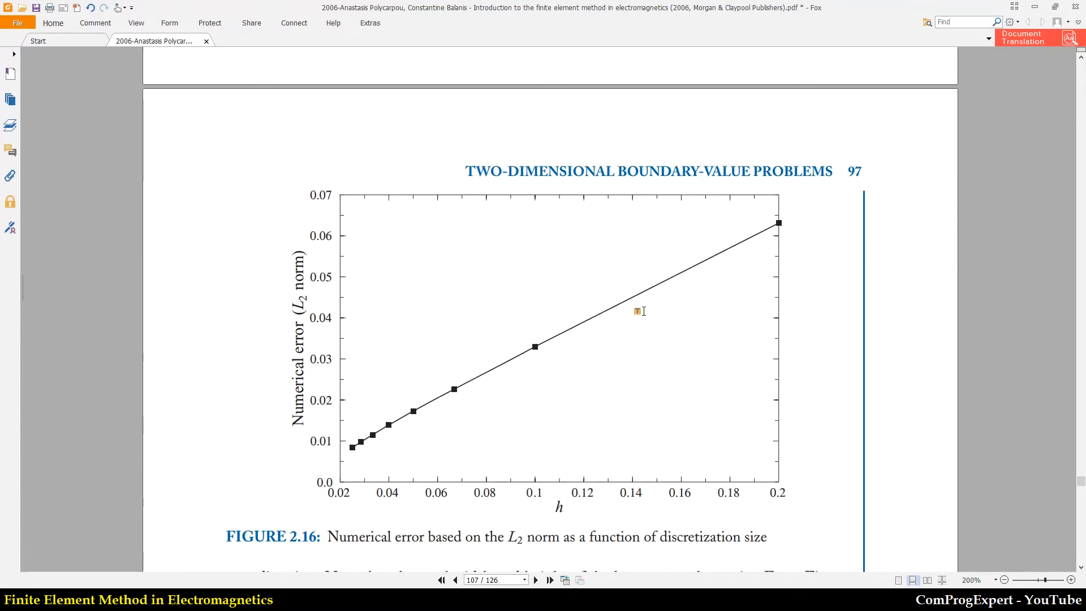
pyautogui.moveTo(339, 374)
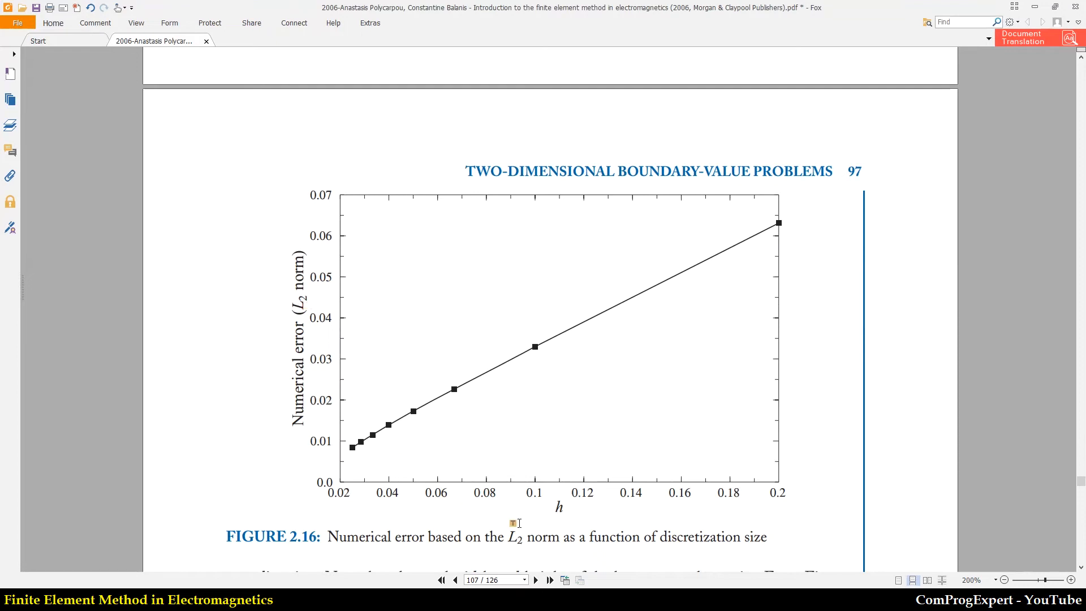
pyautogui.moveTo(580, 521)
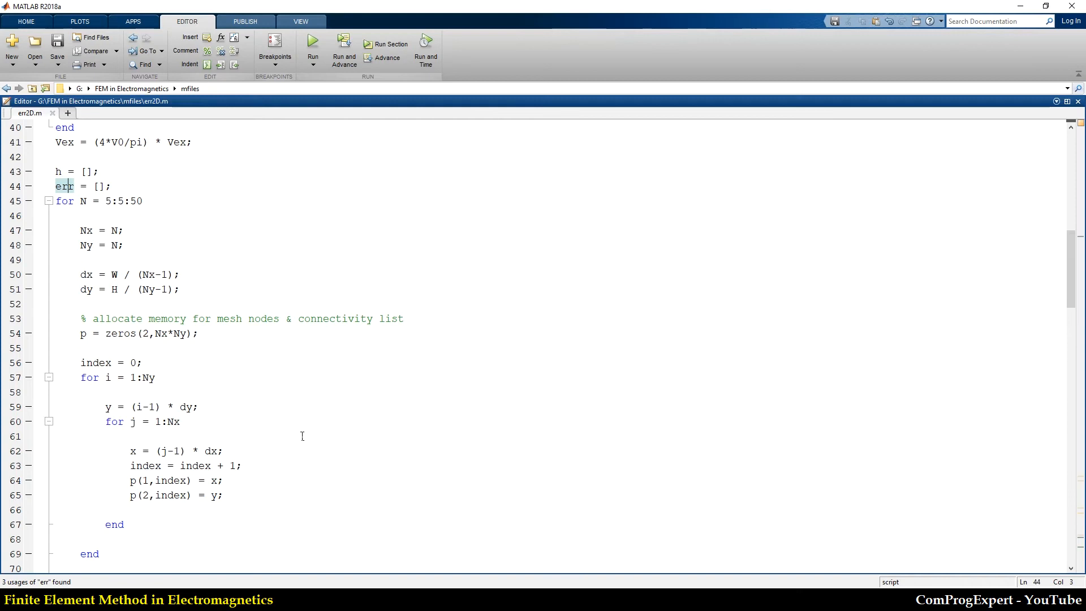
pyautogui.doubleClick(82, 201)
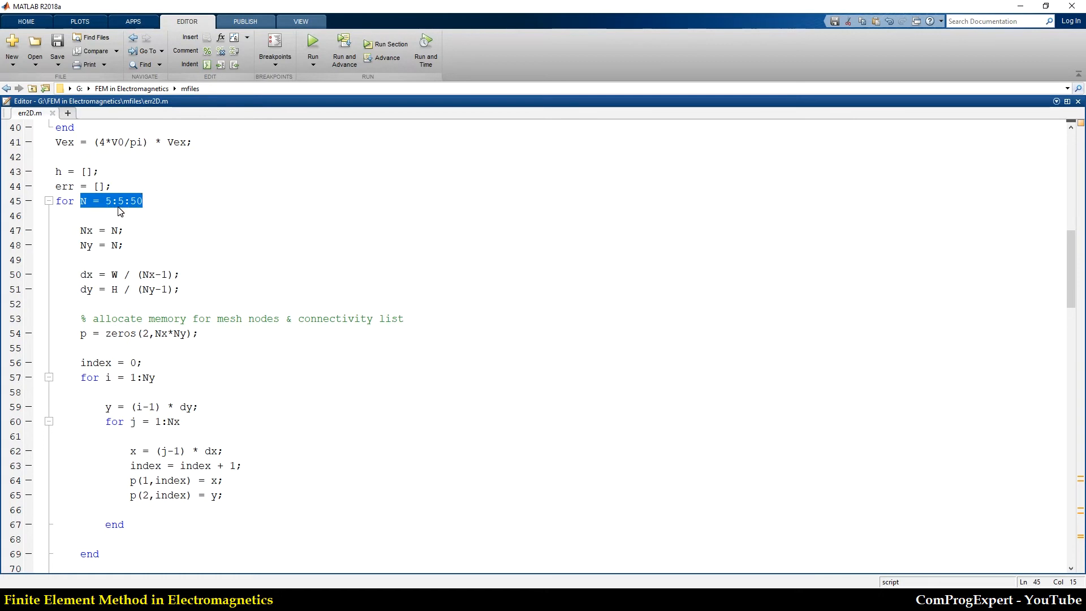
pyautogui.scroll(-3)
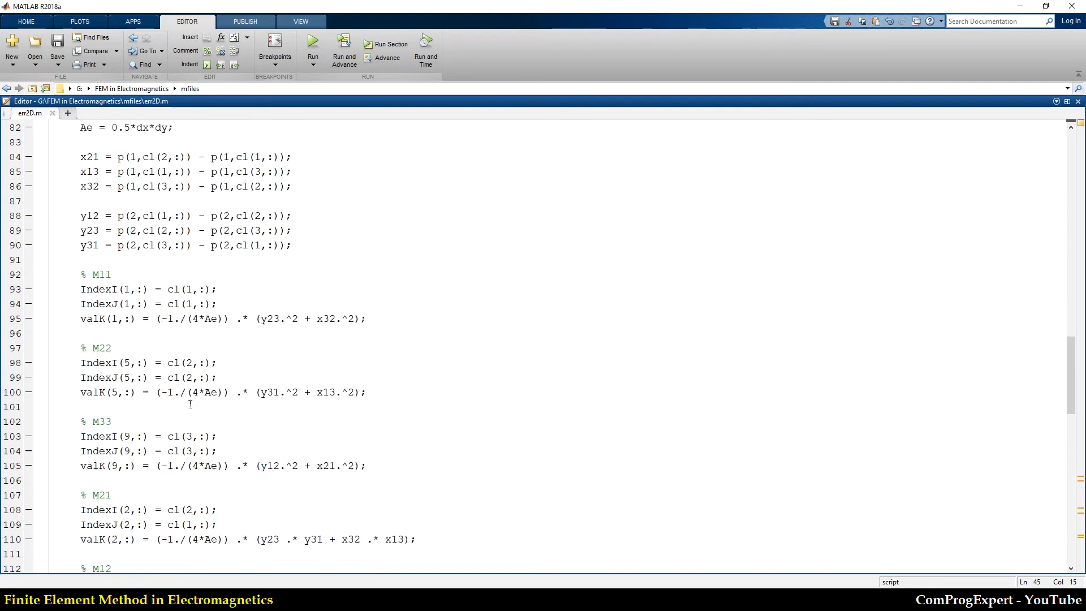
pyautogui.scroll(-3)
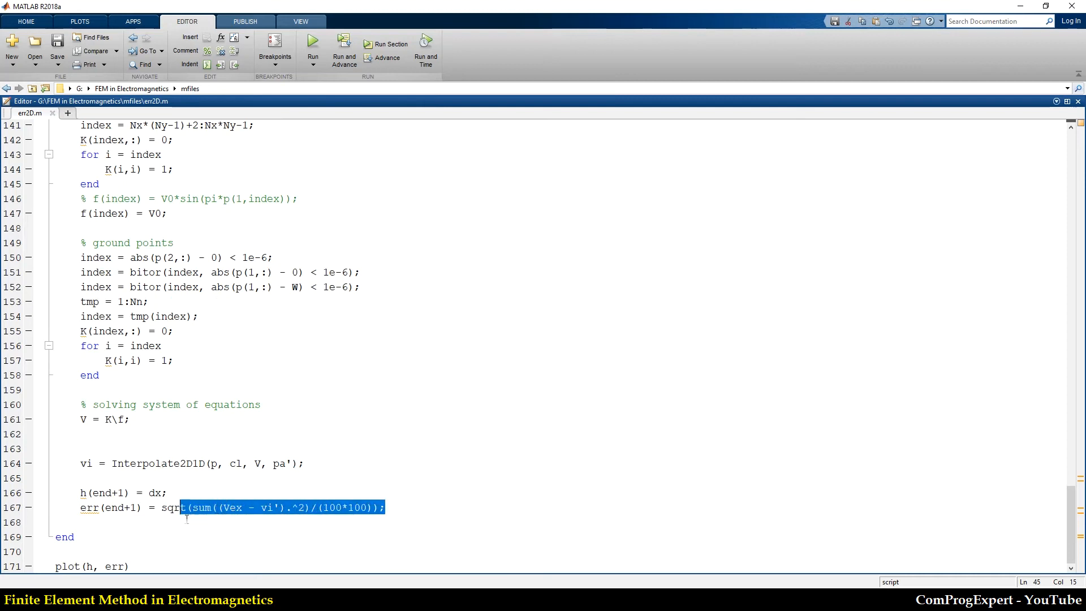
pyautogui.click(384, 506)
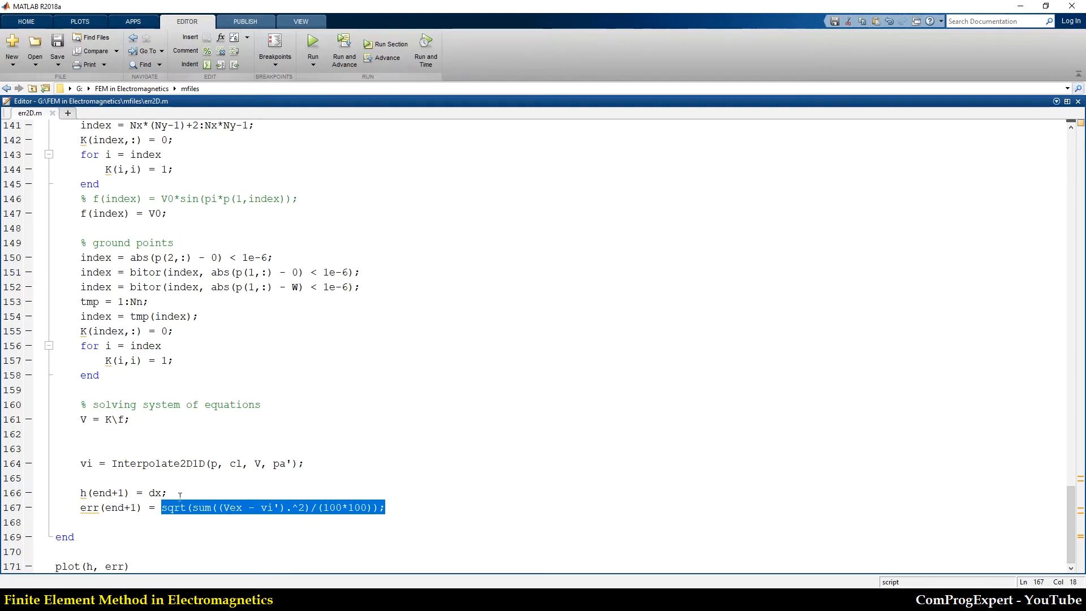
pyautogui.click(260, 508)
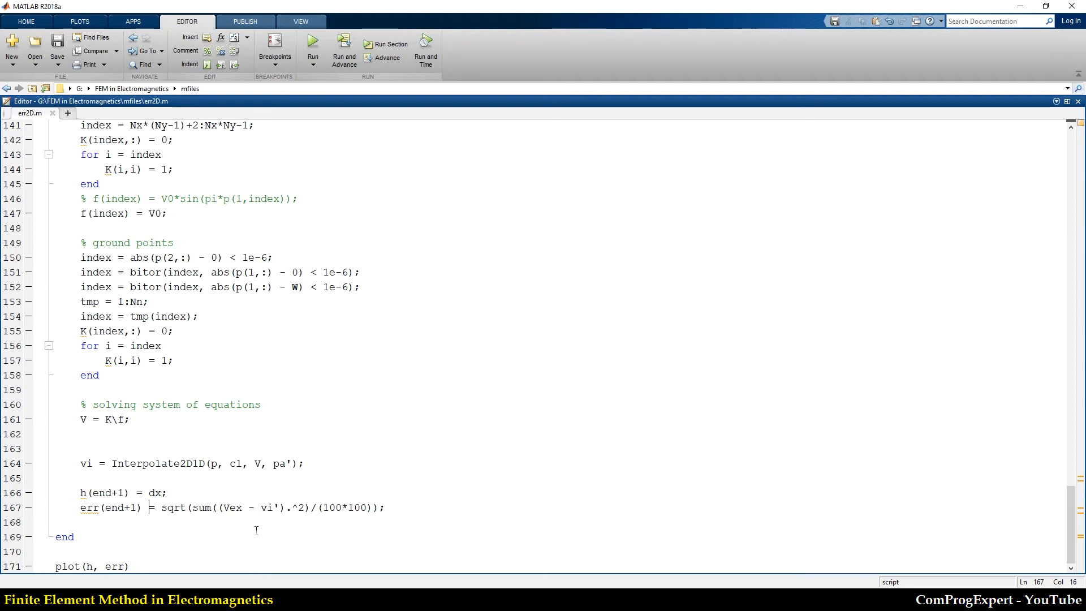
pyautogui.moveTo(273, 515)
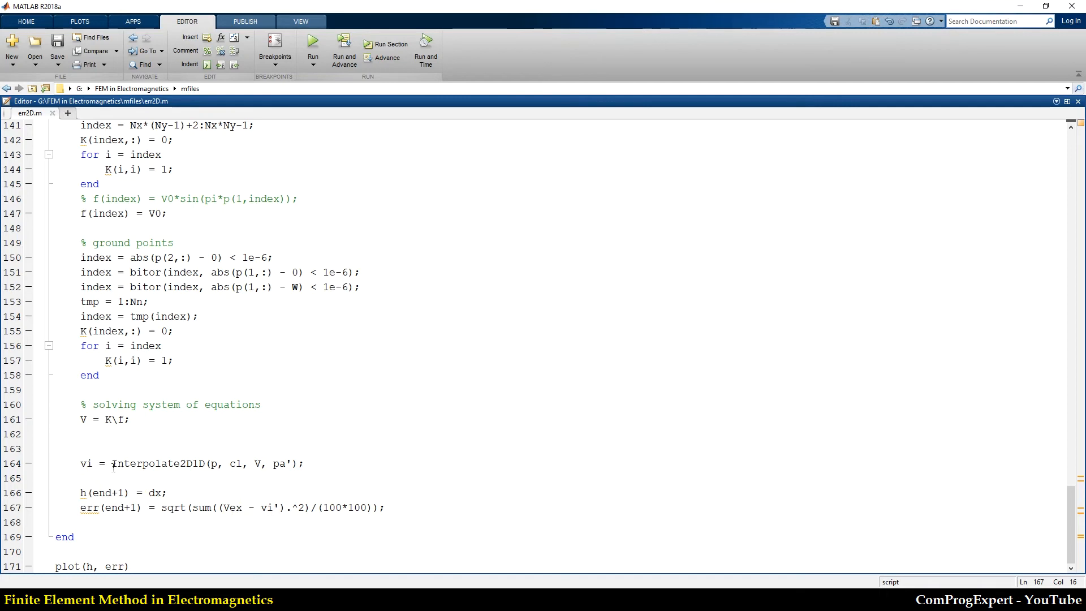
pyautogui.doubleClick(158, 464)
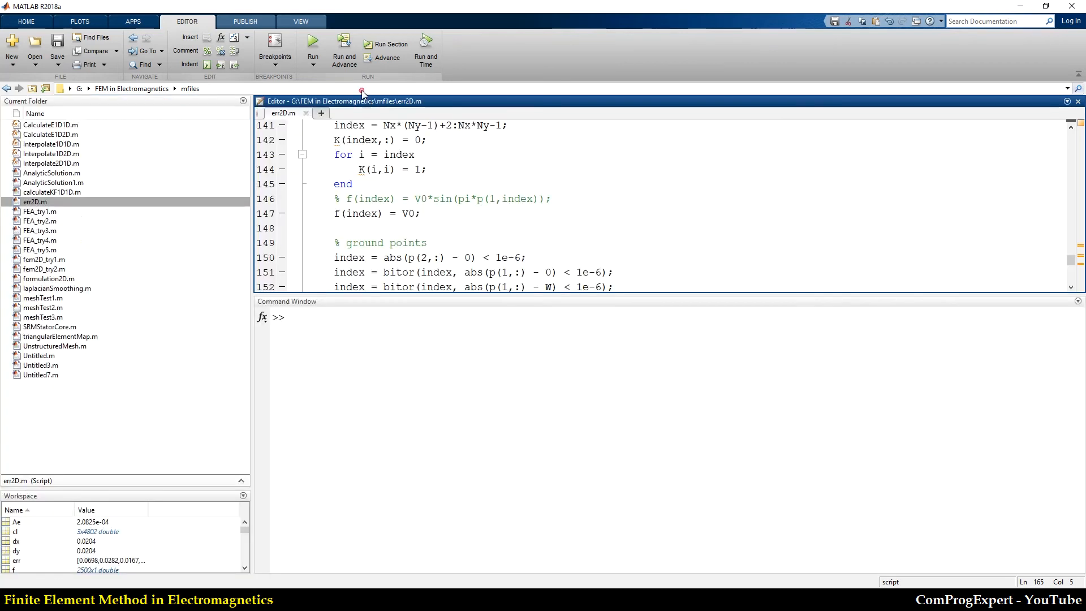
# Step: Run err2D.m and maximize Figure 1 showing L2-norm error versus h from 0 to 0.25
pyautogui.click(312, 44)
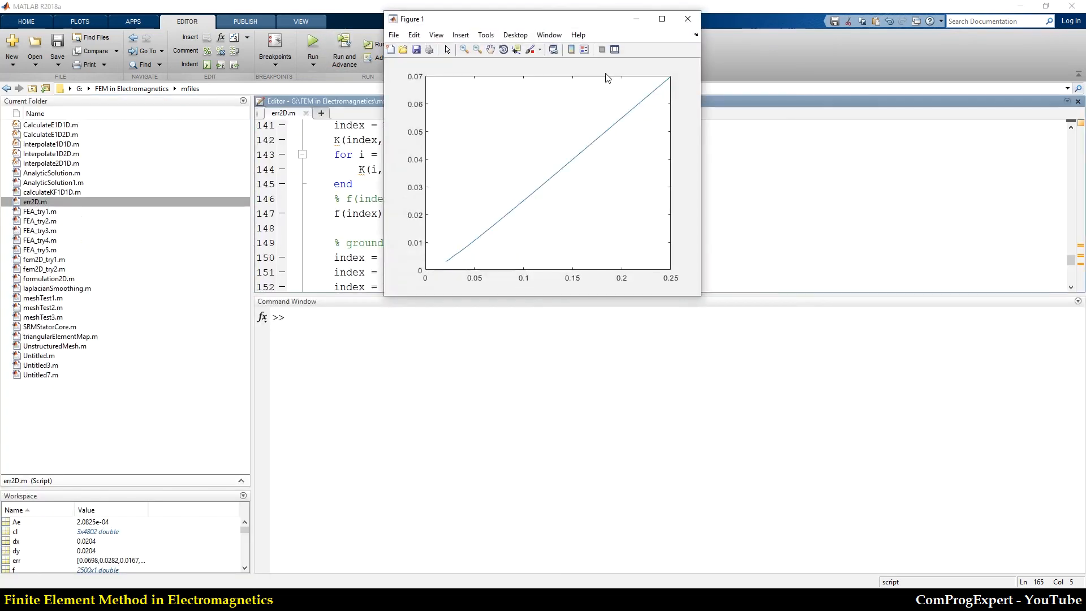
pyautogui.click(661, 19)
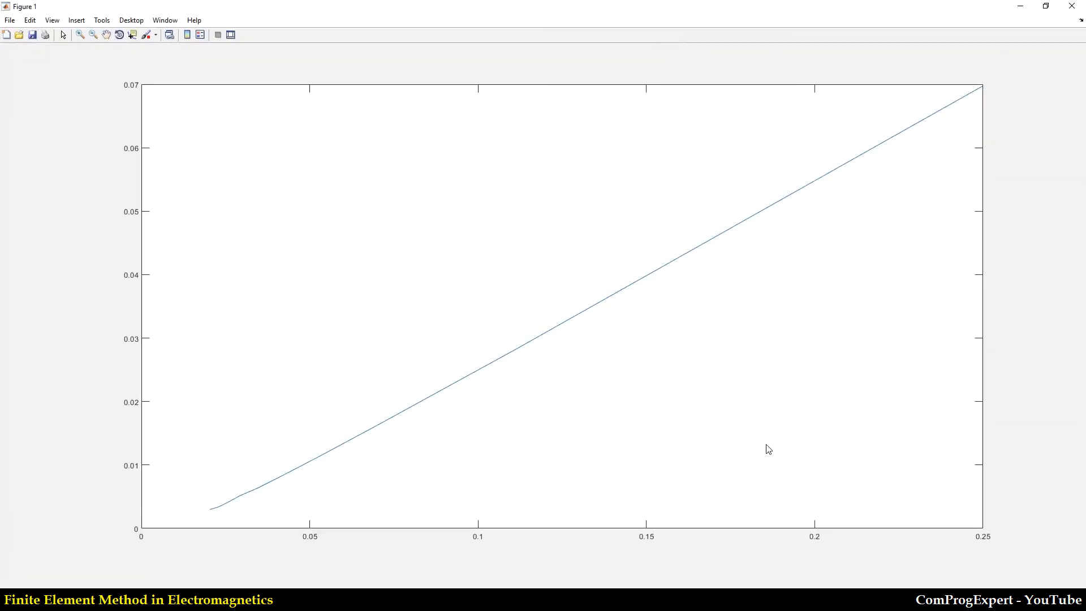
pyautogui.moveTo(362, 584)
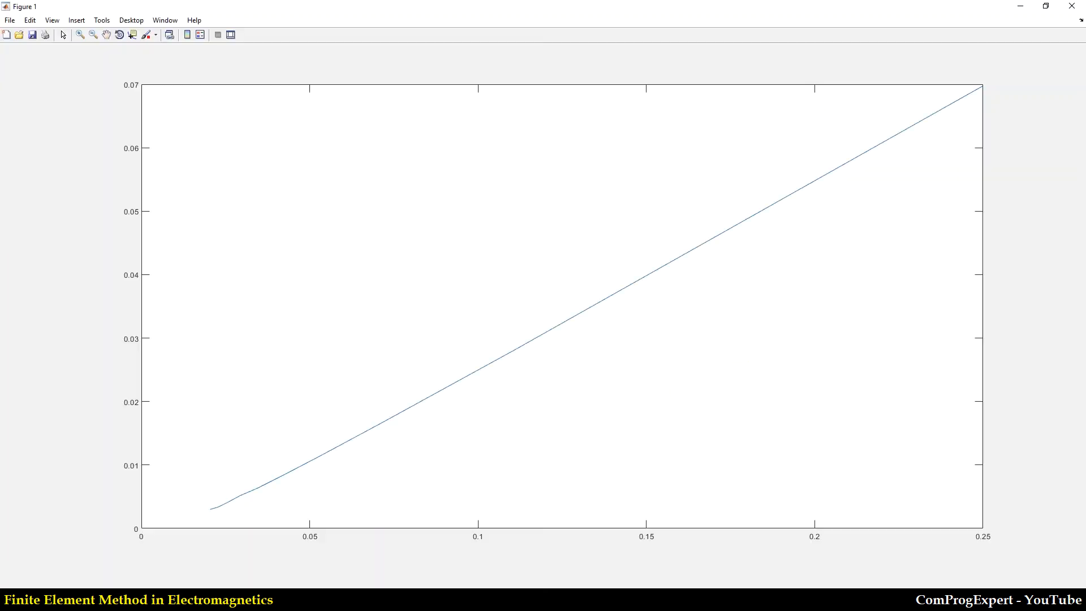
pyautogui.moveTo(911, 554)
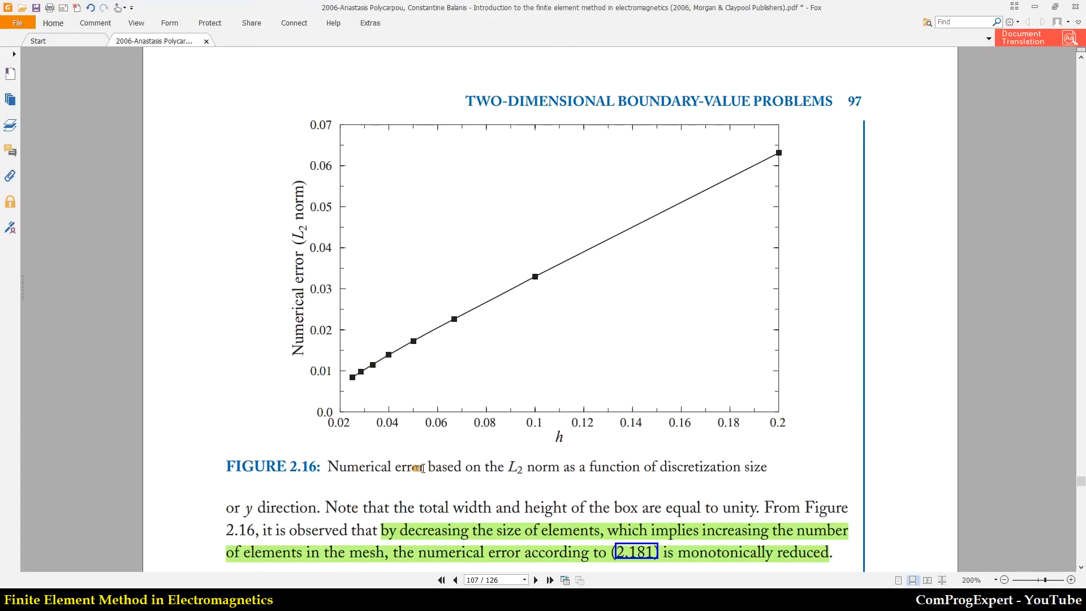
# Step: Scroll the textbook to Figure 2.16 and the L2-norm error equation (2.181) for comparison
pyautogui.scroll(-3)
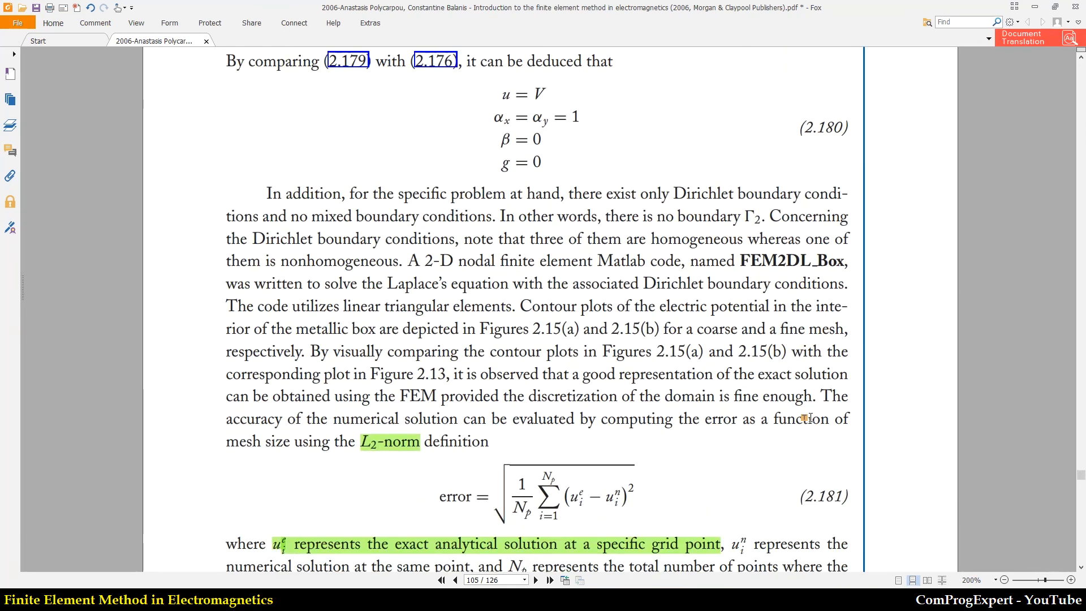
pyautogui.scroll(-3)
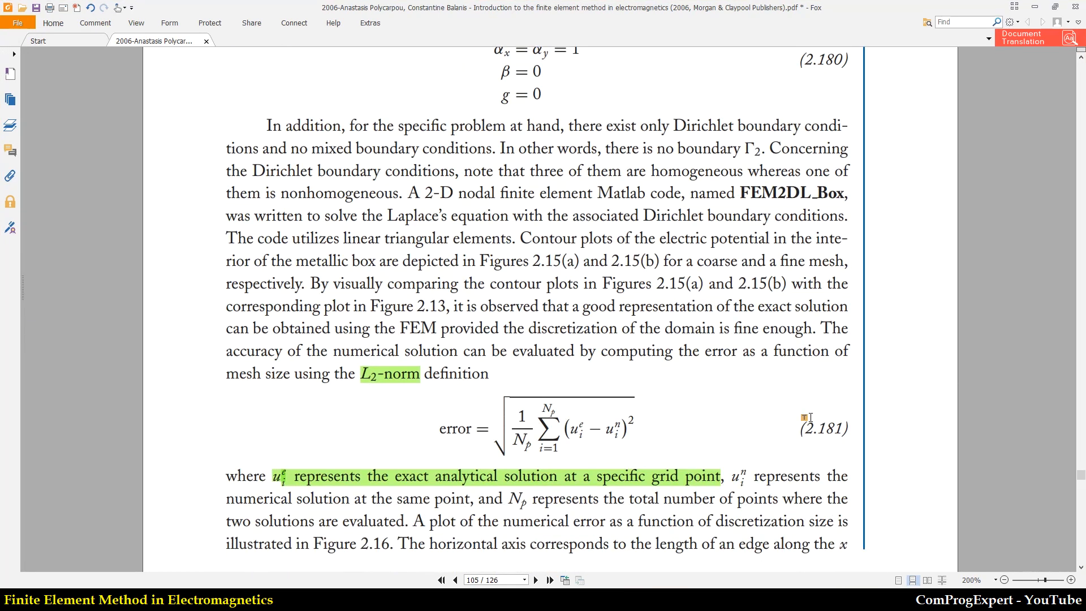
pyautogui.scroll(-3)
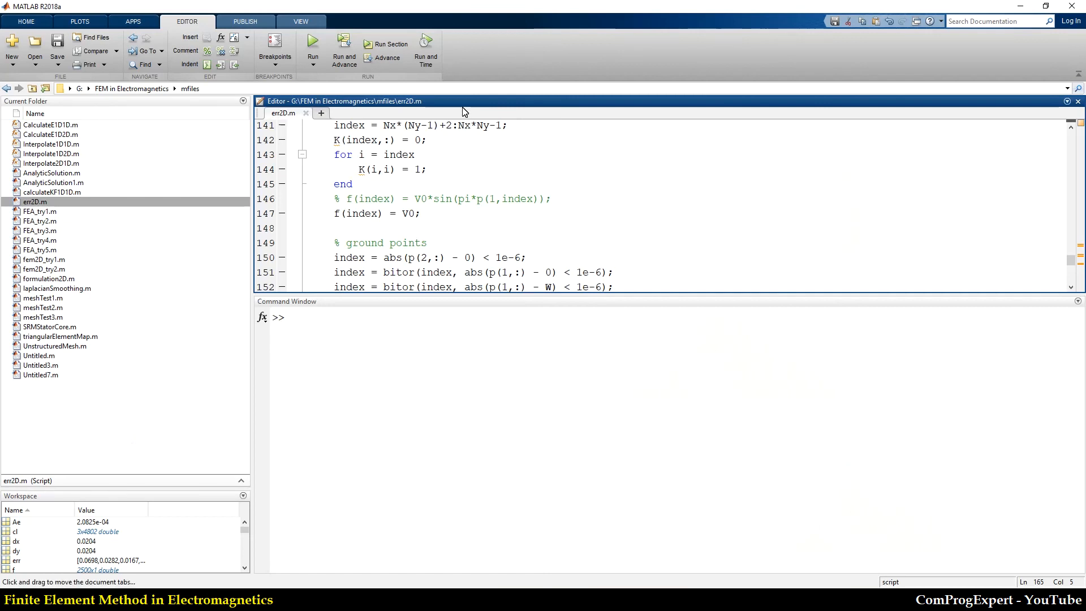
pyautogui.moveTo(459, 104)
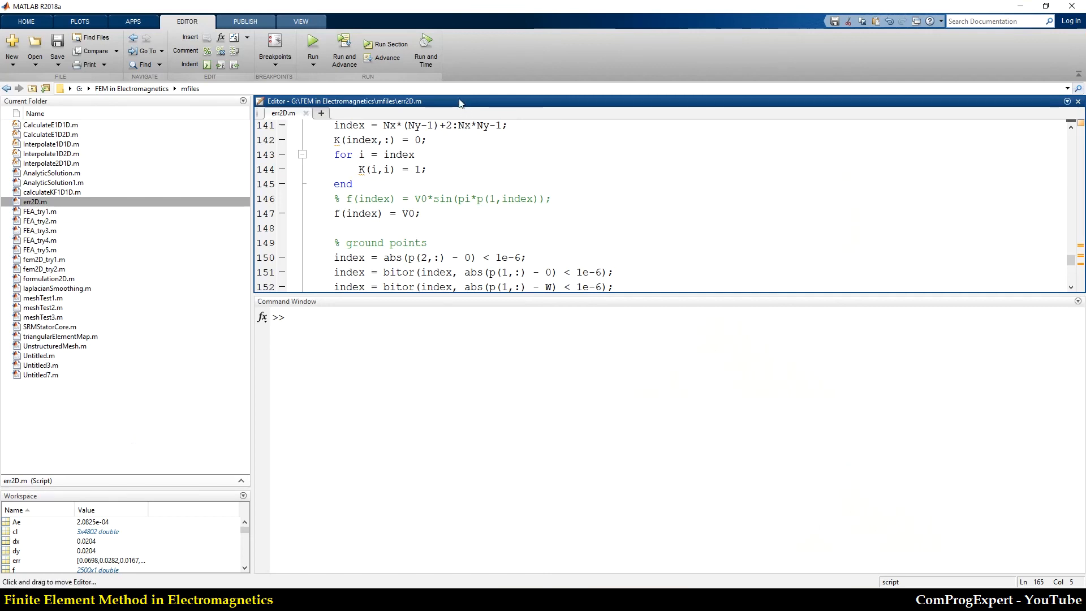
pyautogui.moveTo(705, 105)
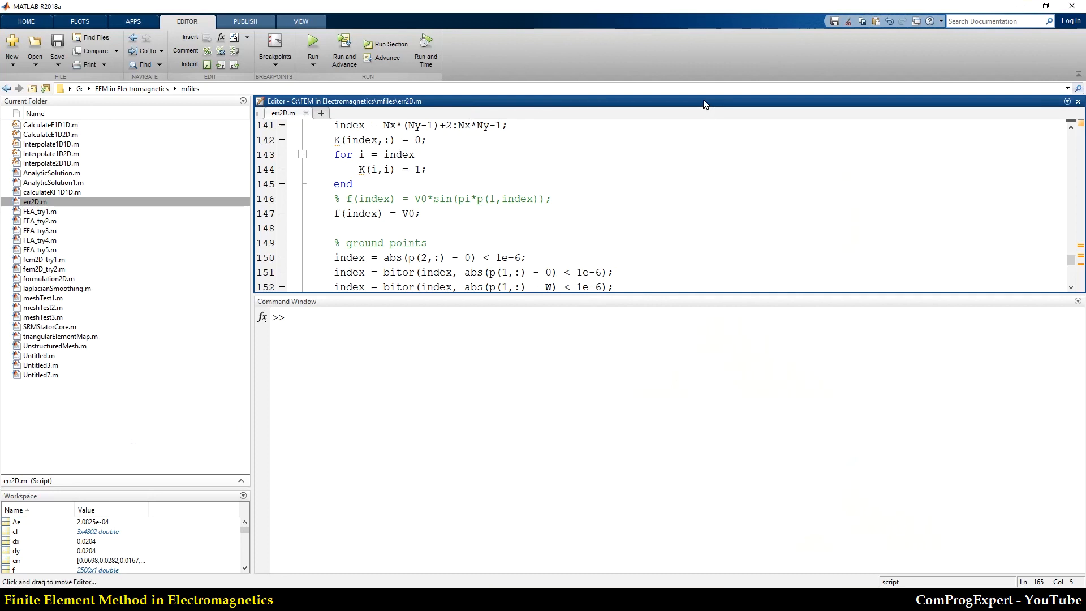